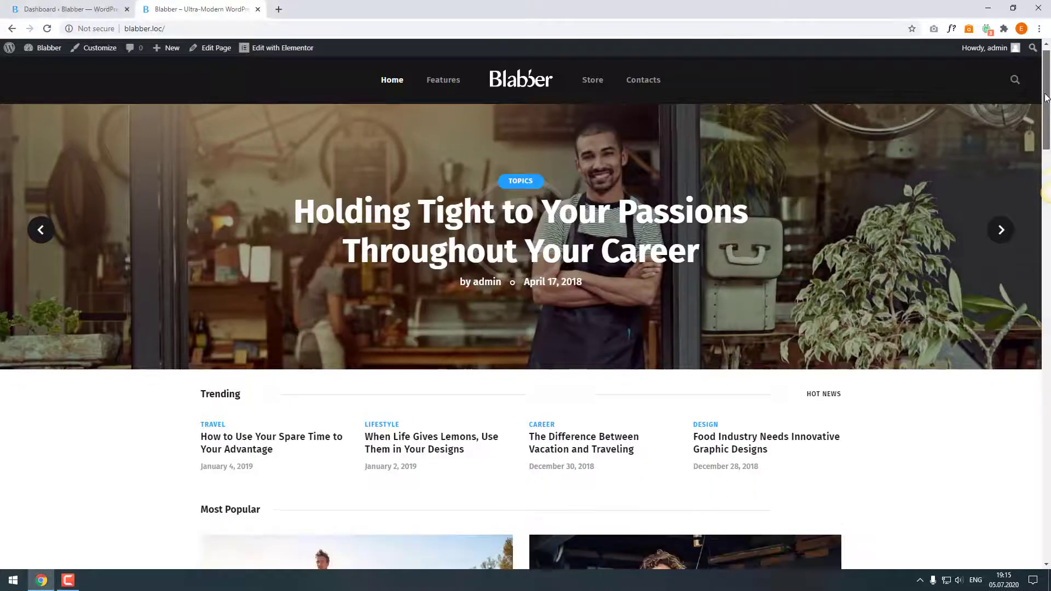
Step: Scroll the Blabber homepage down to the footer with newsletter signup, socials and copyright
scroll(down, 3)
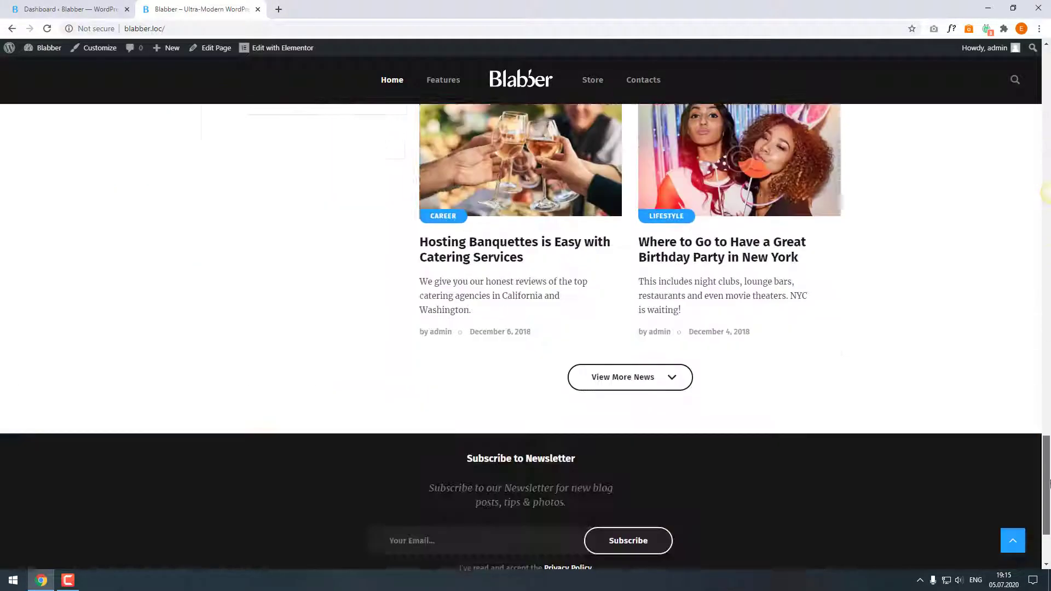
scroll(down, 3)
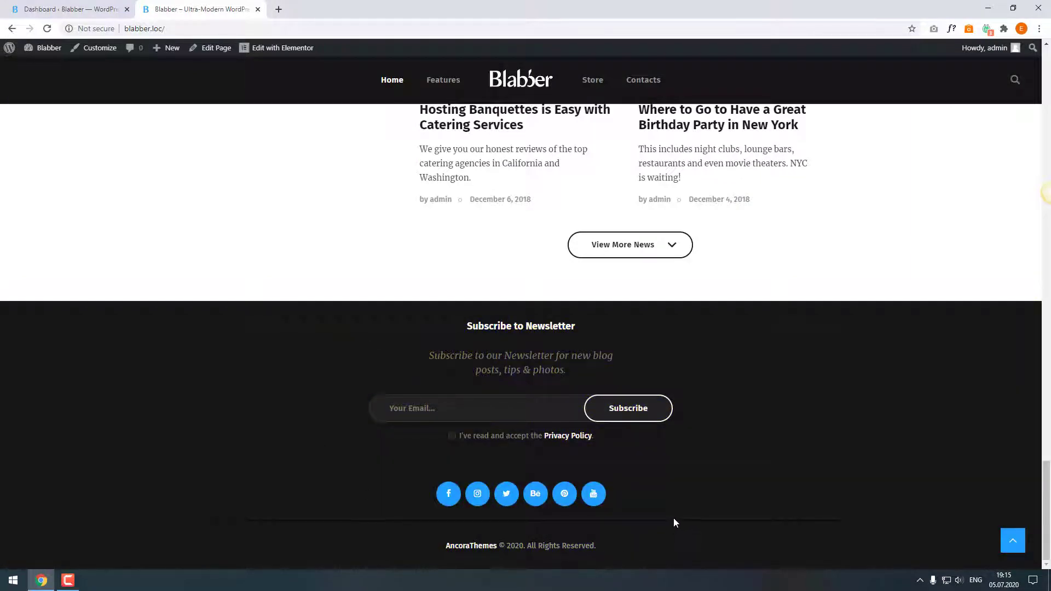
mouse_move(99, 47)
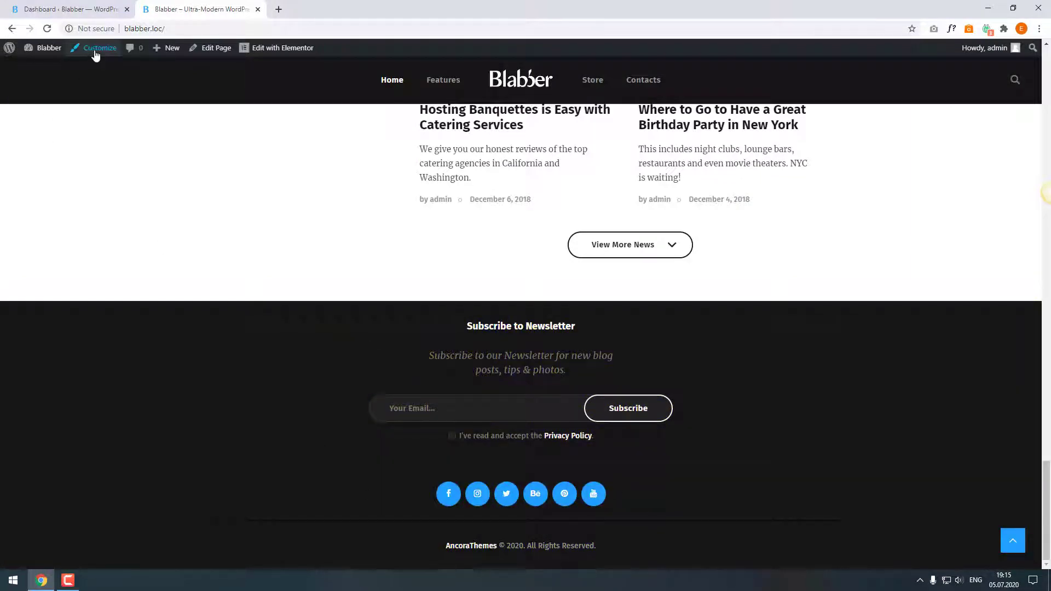
Step: From the Dashboard's All Layouts list, launch 'Edit with Elementor' on Main Footer
click(99, 48)
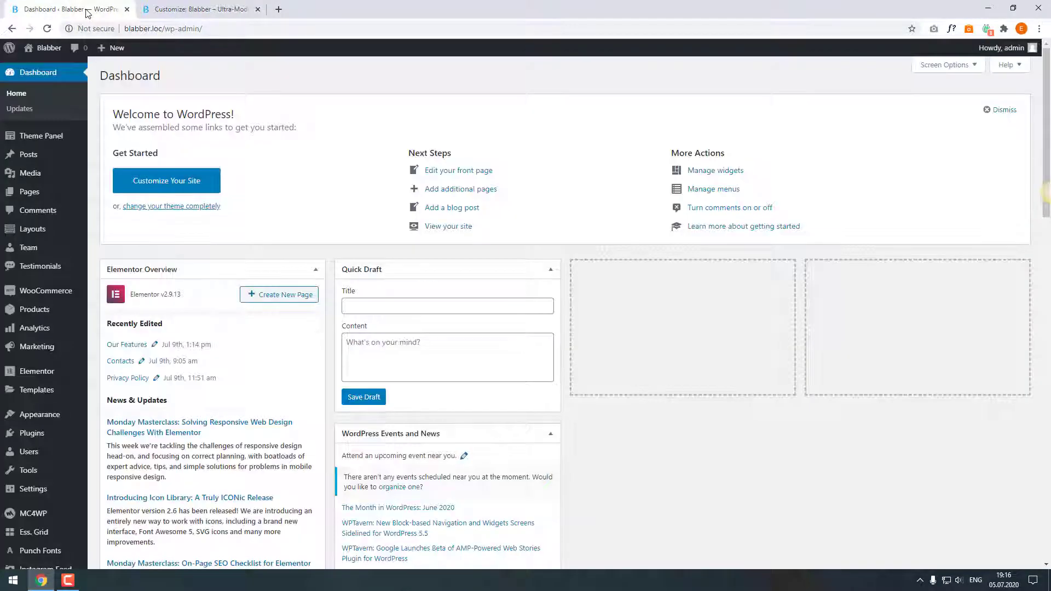
click(32, 229)
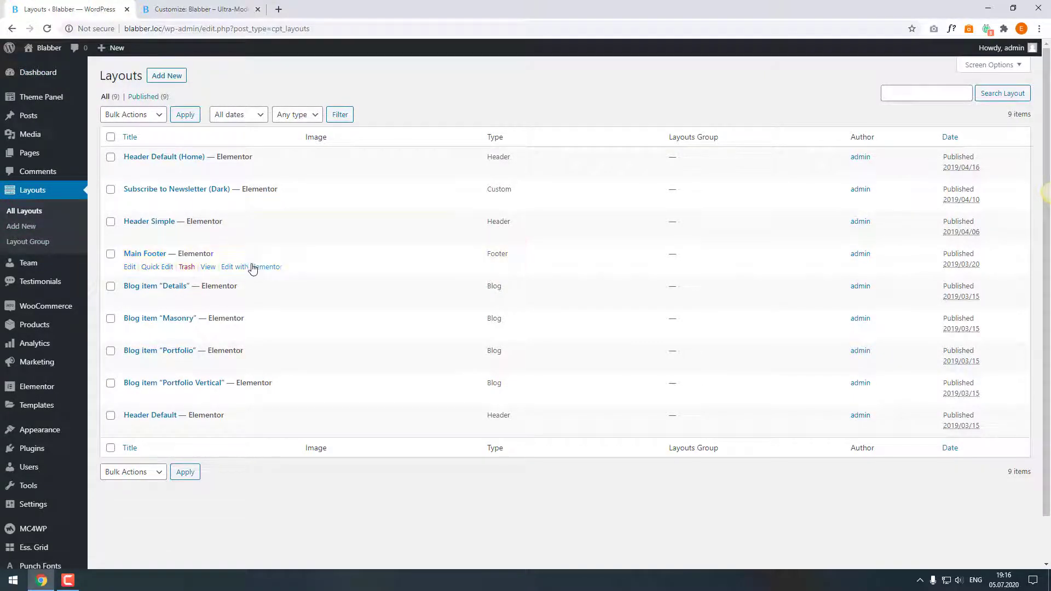
click(250, 267)
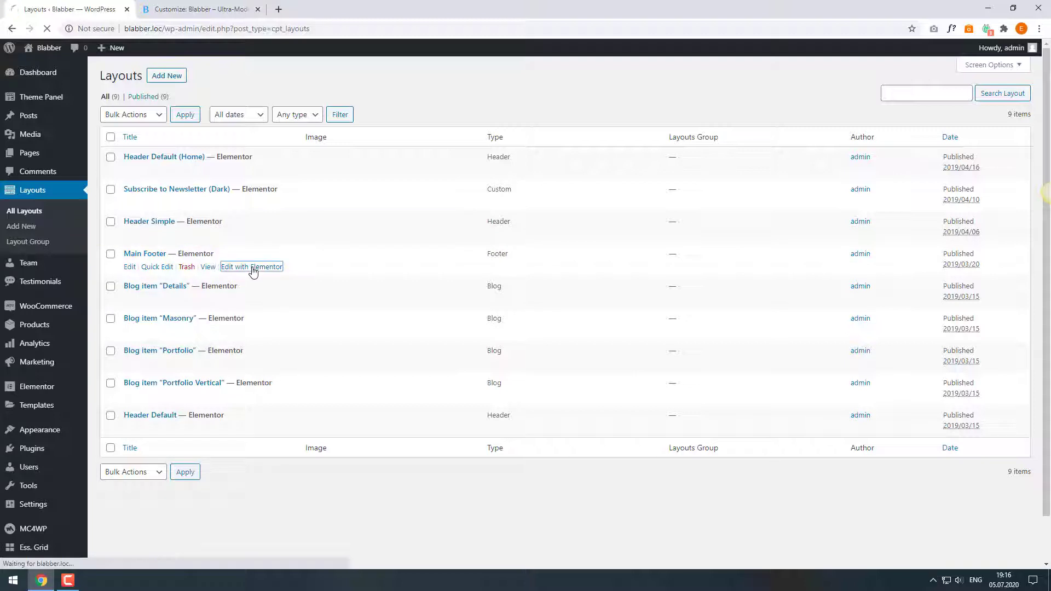
Step: Add a Google Maps widget of the London Eye with zoom 14 and height about 233
click(251, 267)
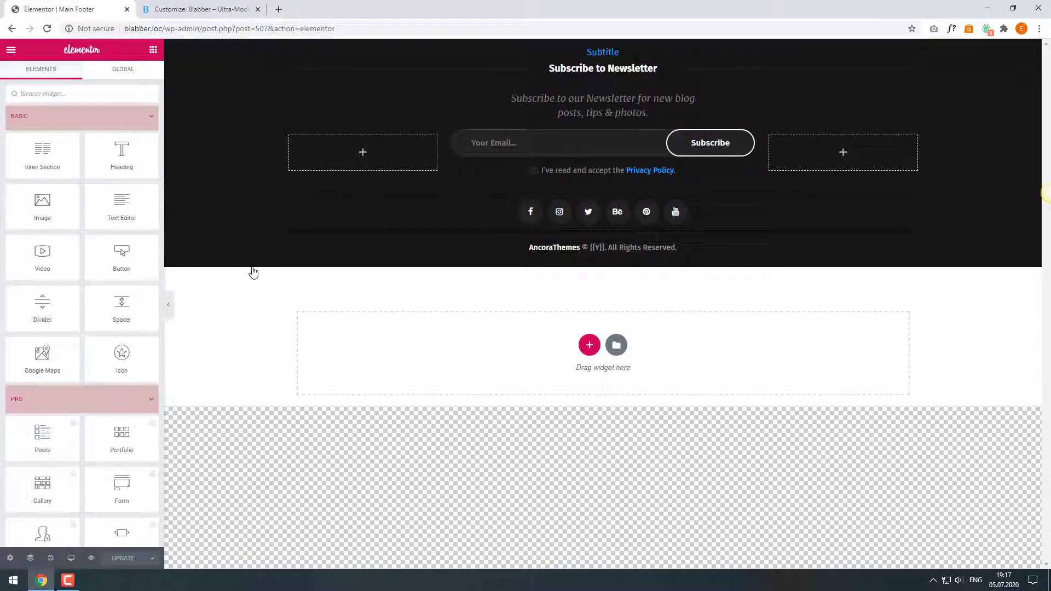
mouse_move(721, 291)
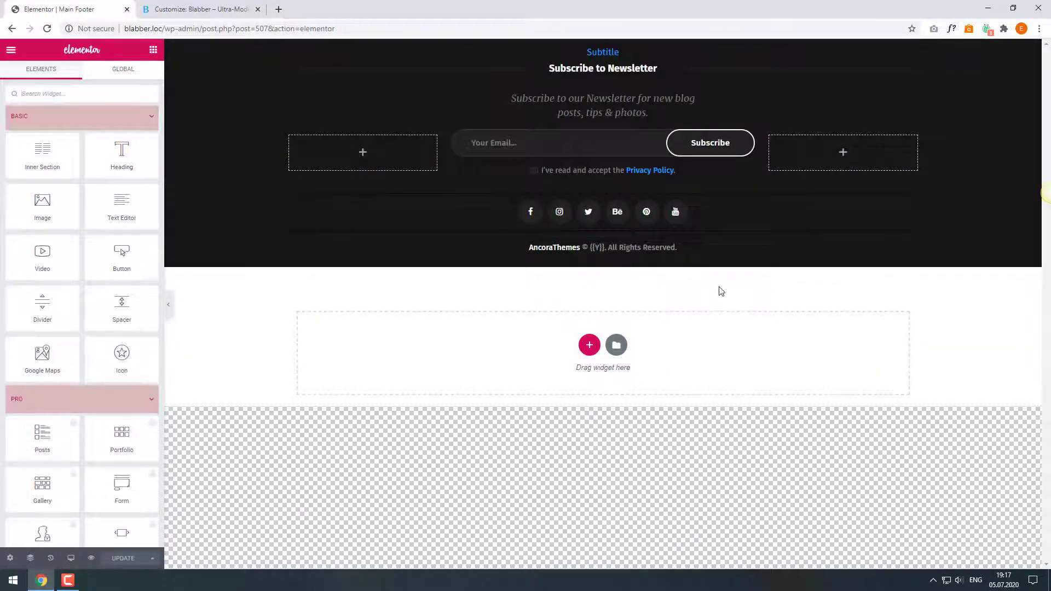
text(goog)
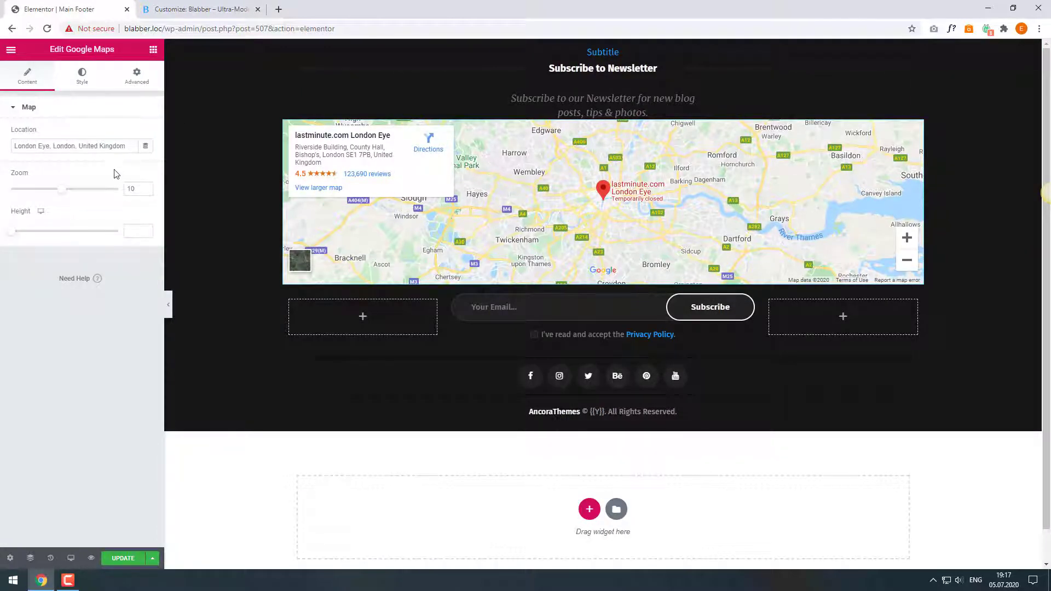
click(144, 186)
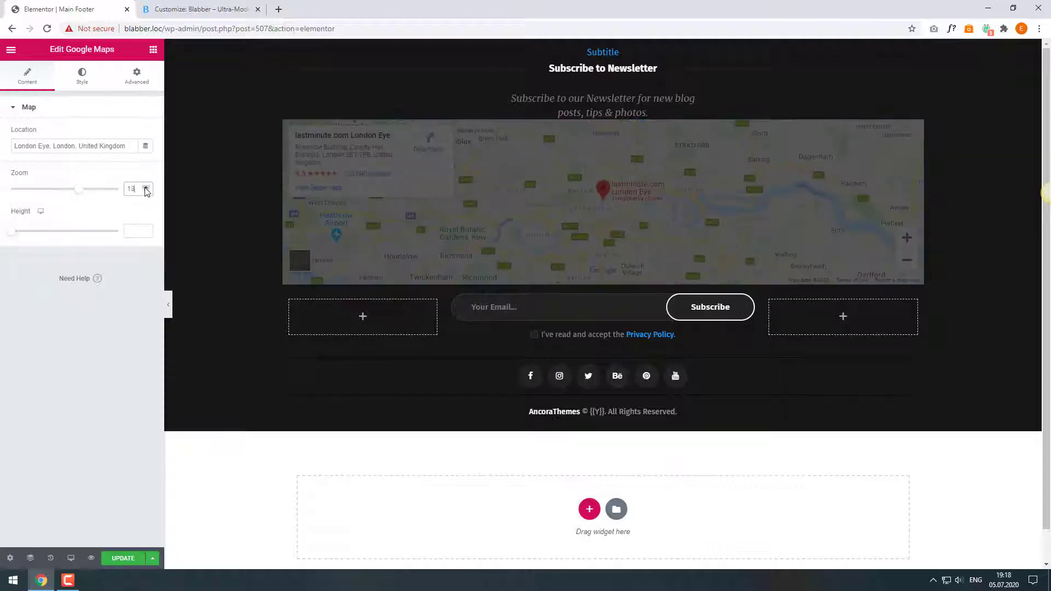
click(146, 185)
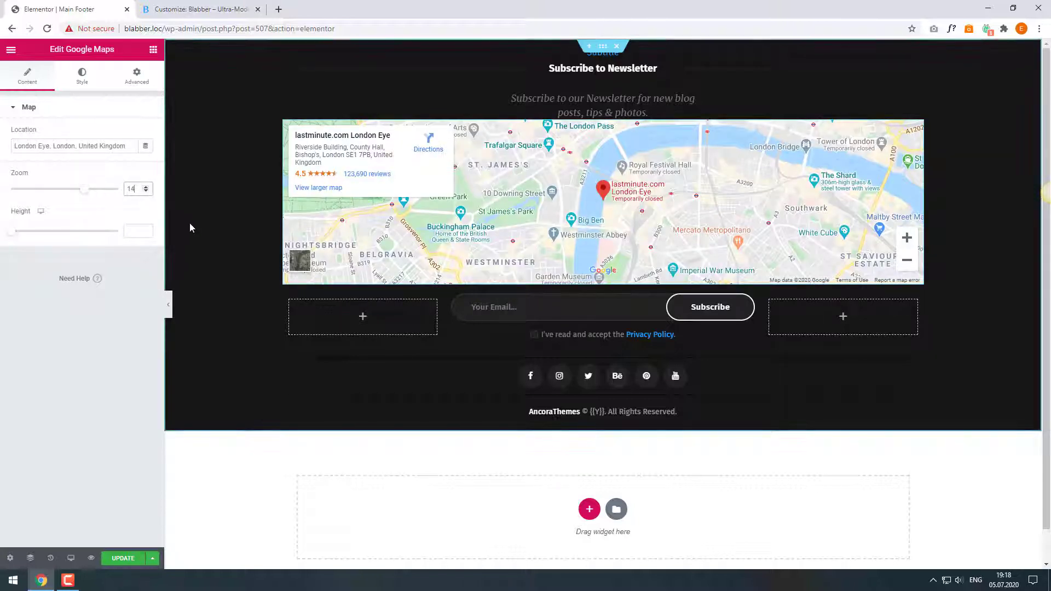
drag(12, 231, 43, 231)
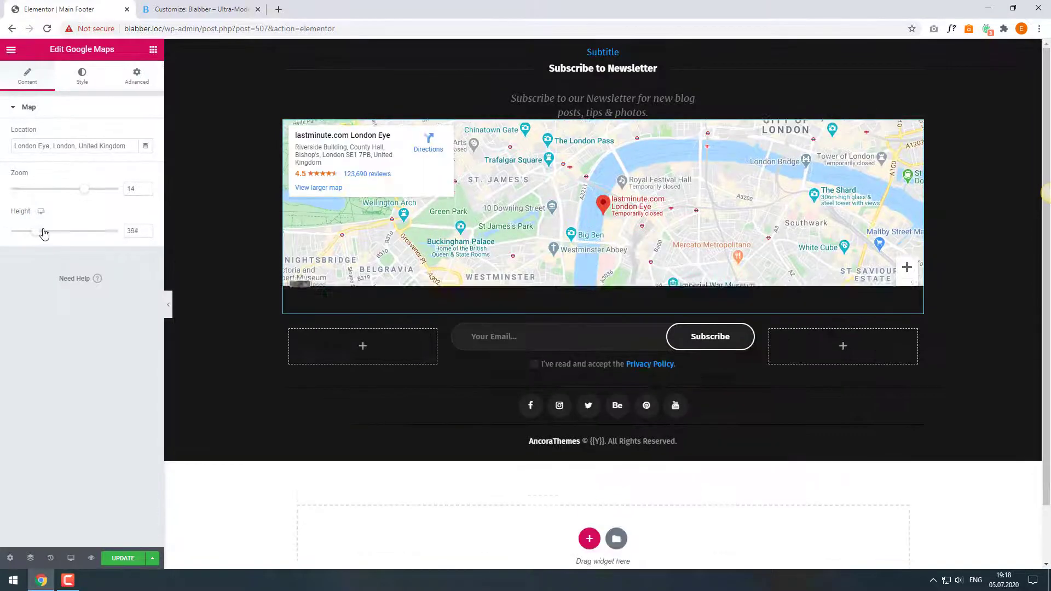
drag(32, 231, 48, 231)
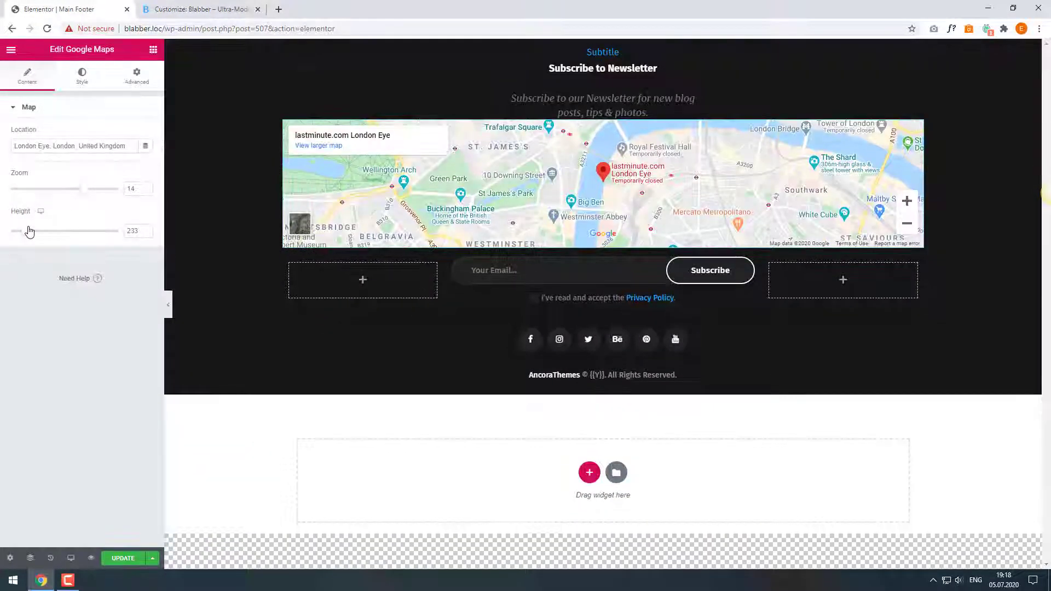
click(146, 235)
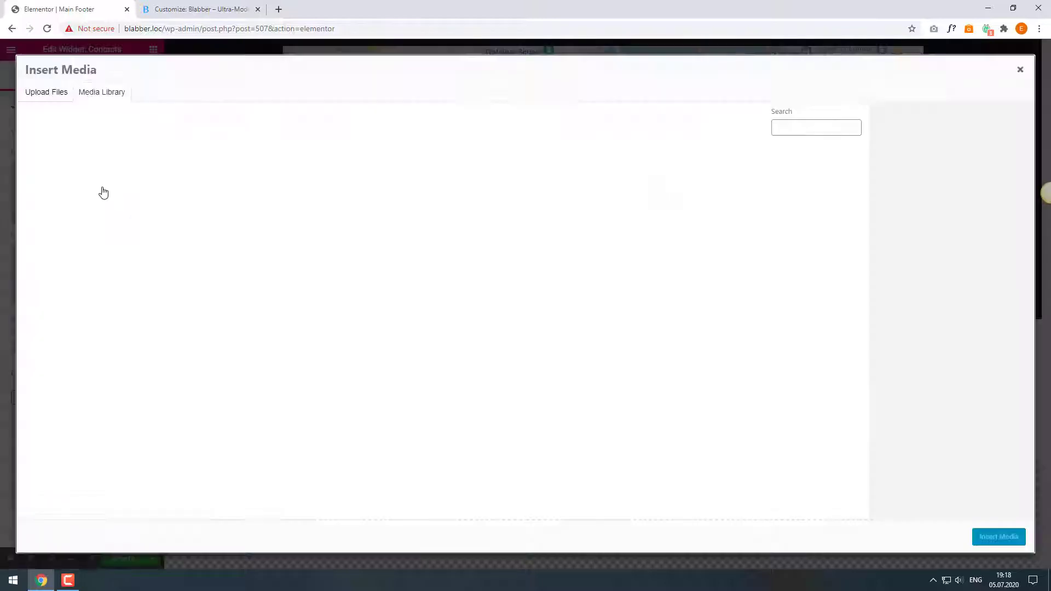
Step: Insert logo.png as the Contacts logo and select logo-retina.png for the retina logo
text(logo)
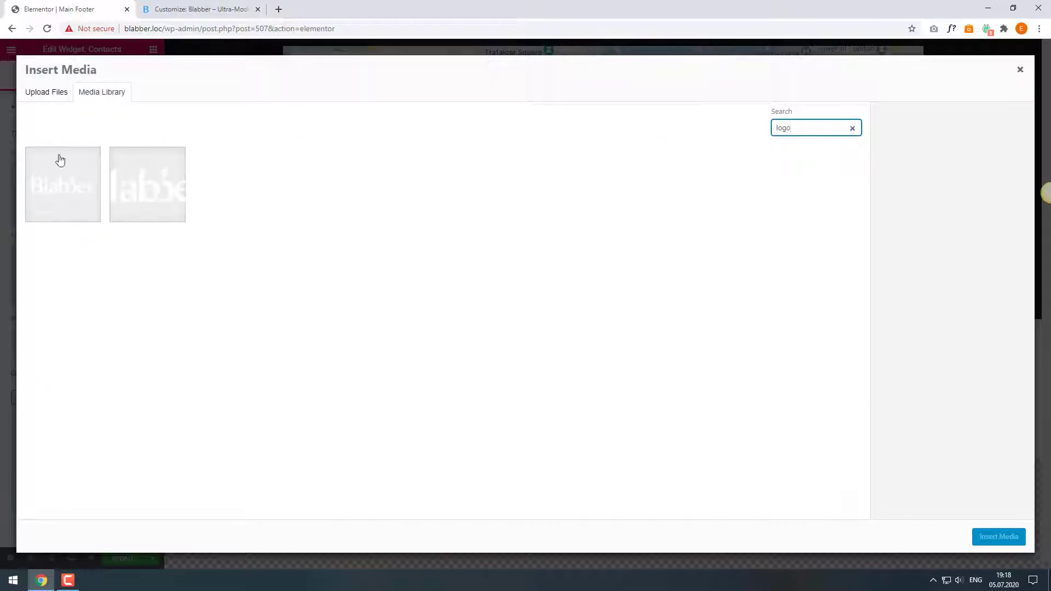
click(62, 185)
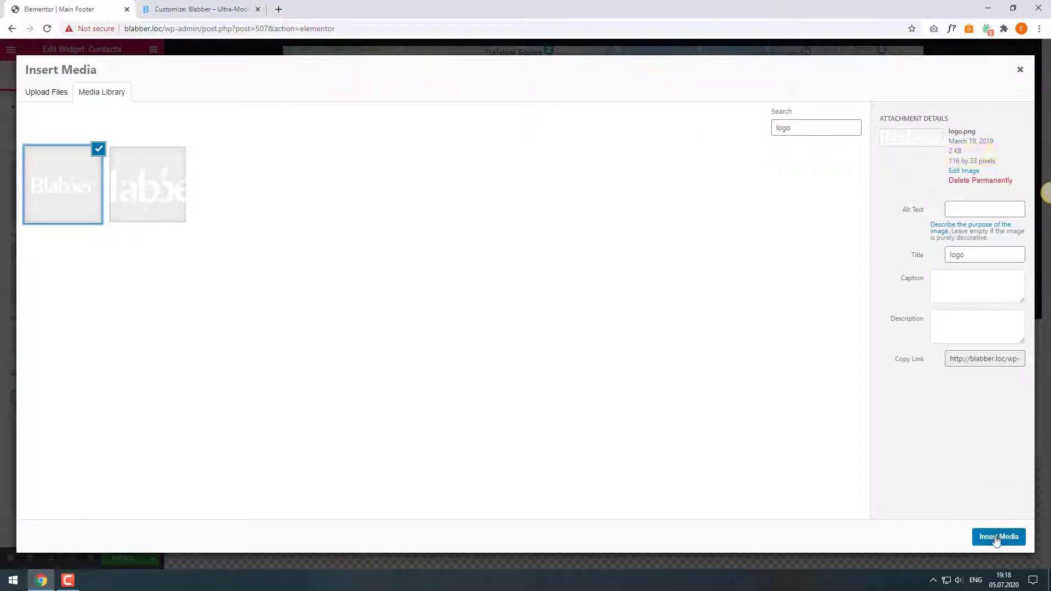
click(999, 537)
text(l)
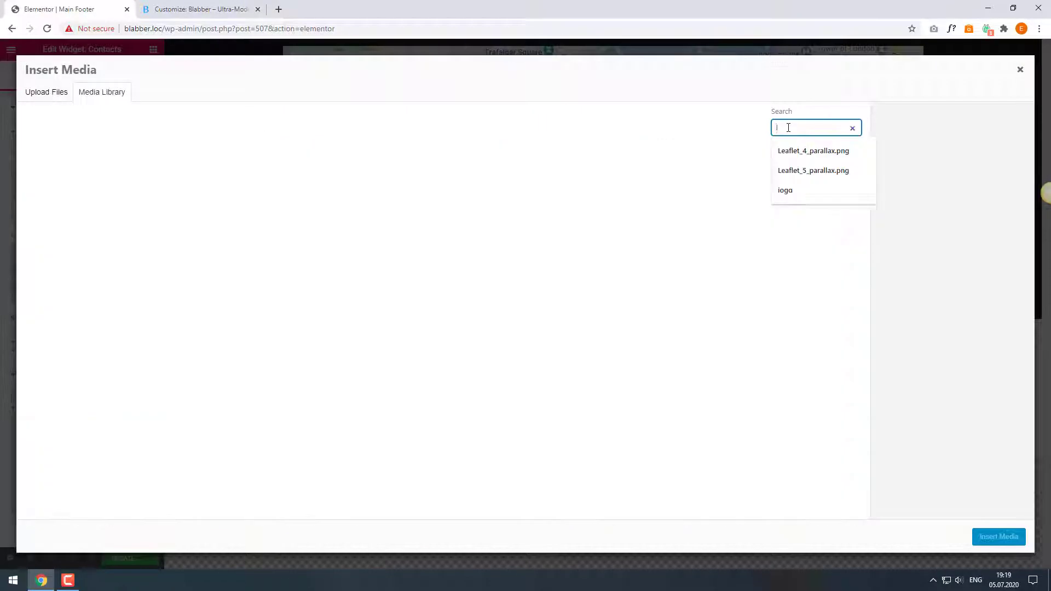
text(ogo)
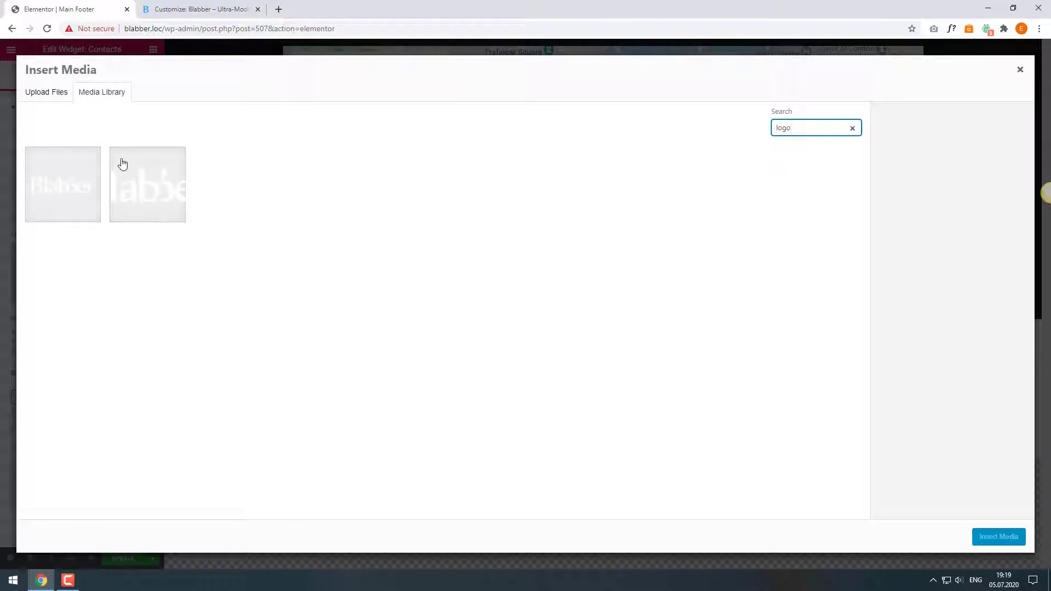
click(146, 184)
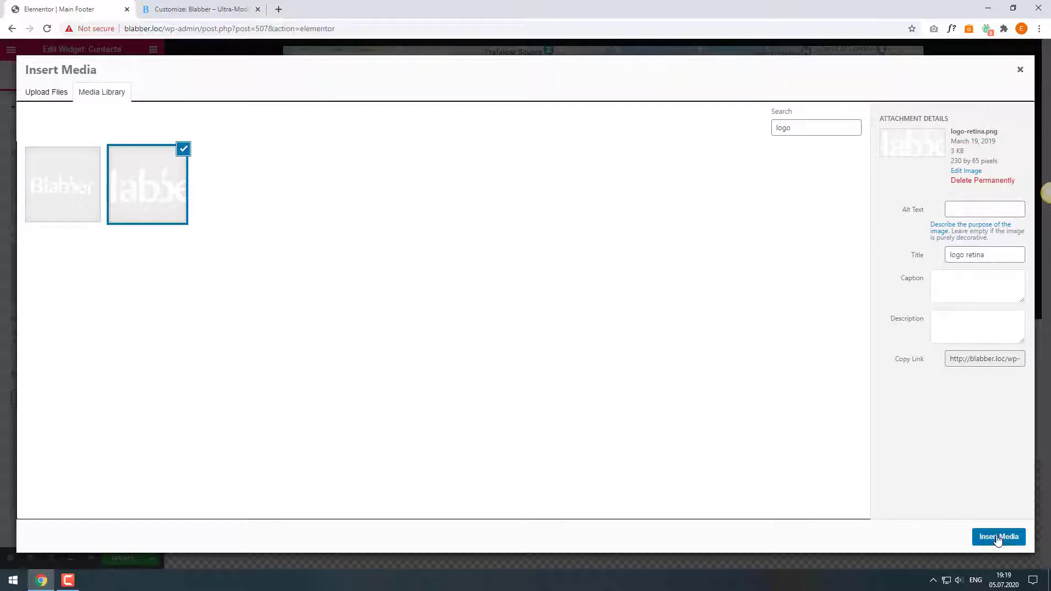
Step: Insert the retina logo and type a brief website description into the Description field
click(998, 536)
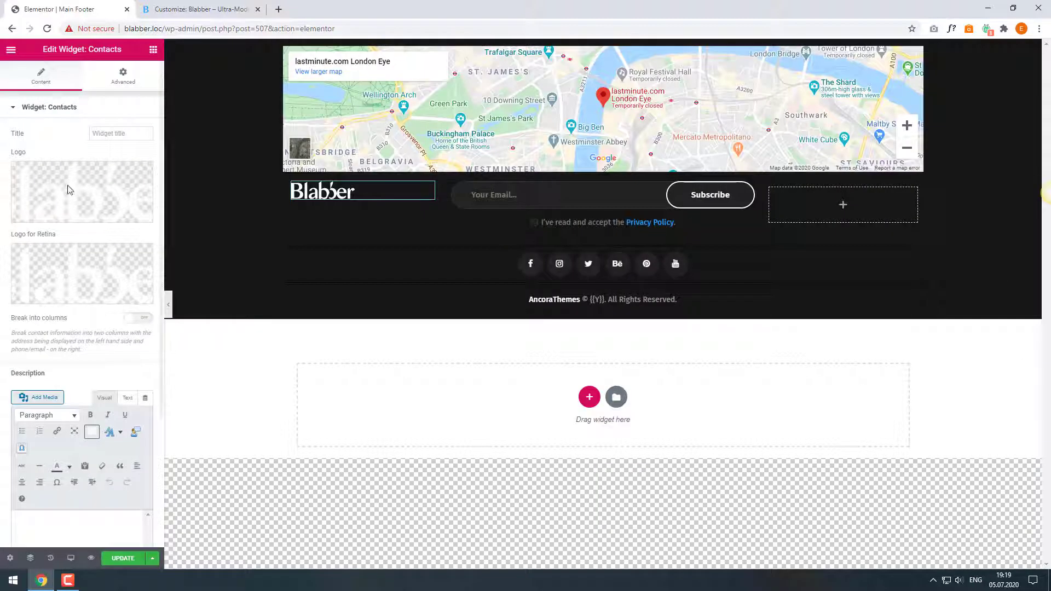
scroll(down, 3)
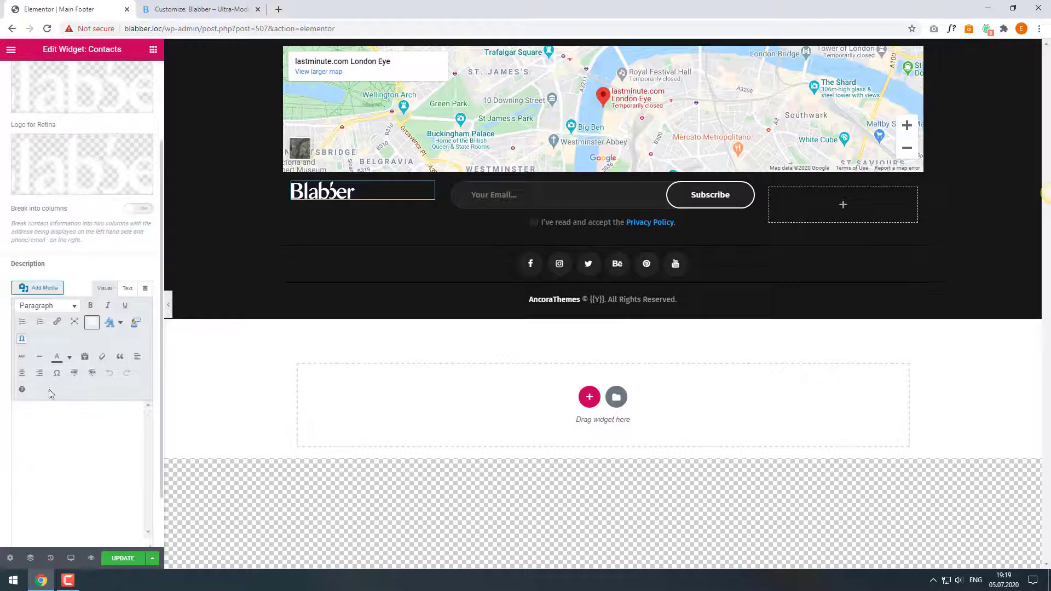
text(You can add some te)
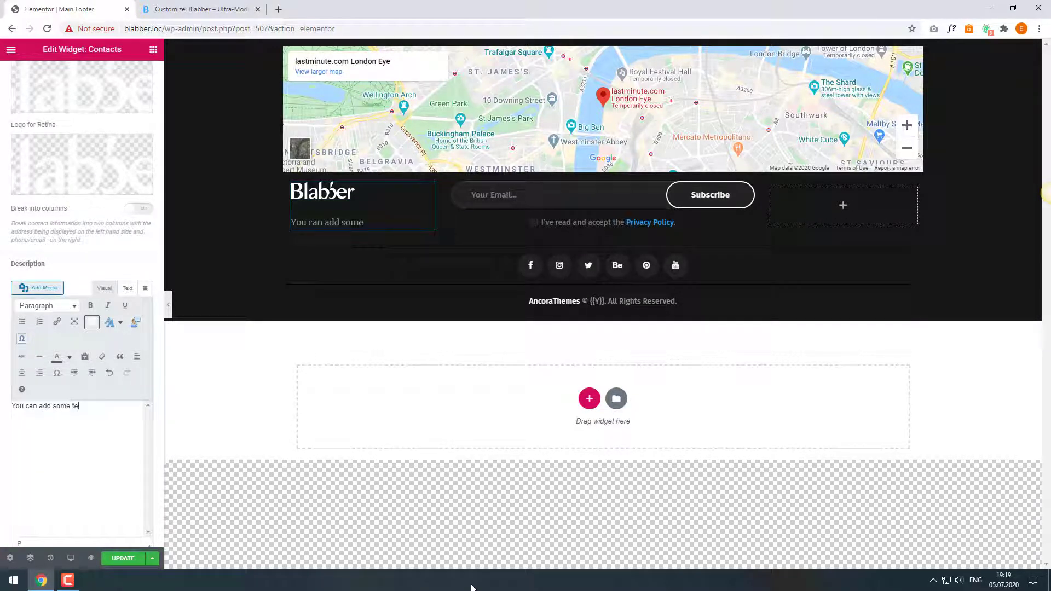
text(xt here, for example a short description of your webs)
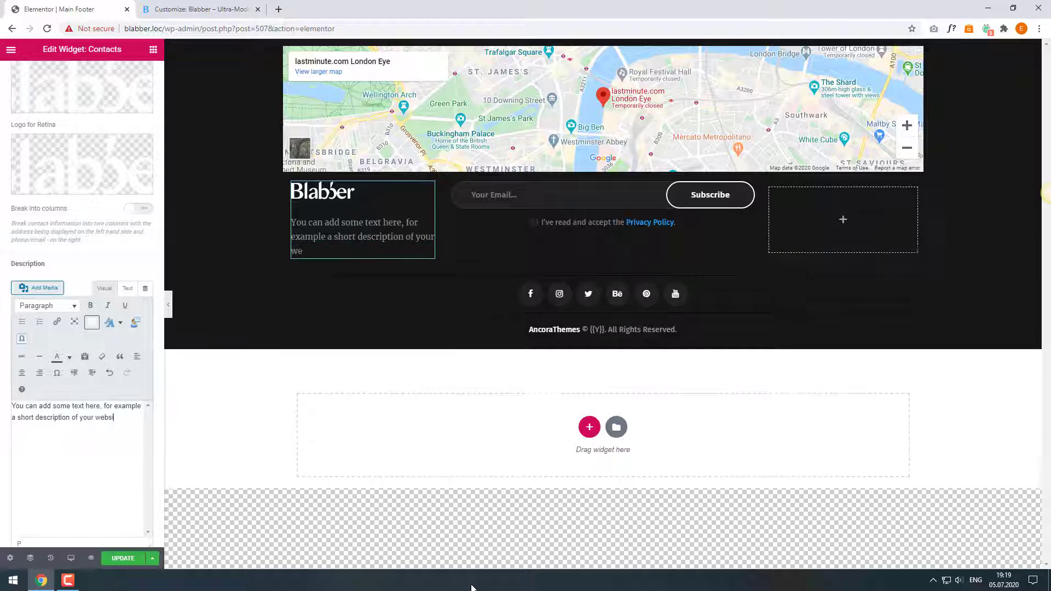
text(ite)
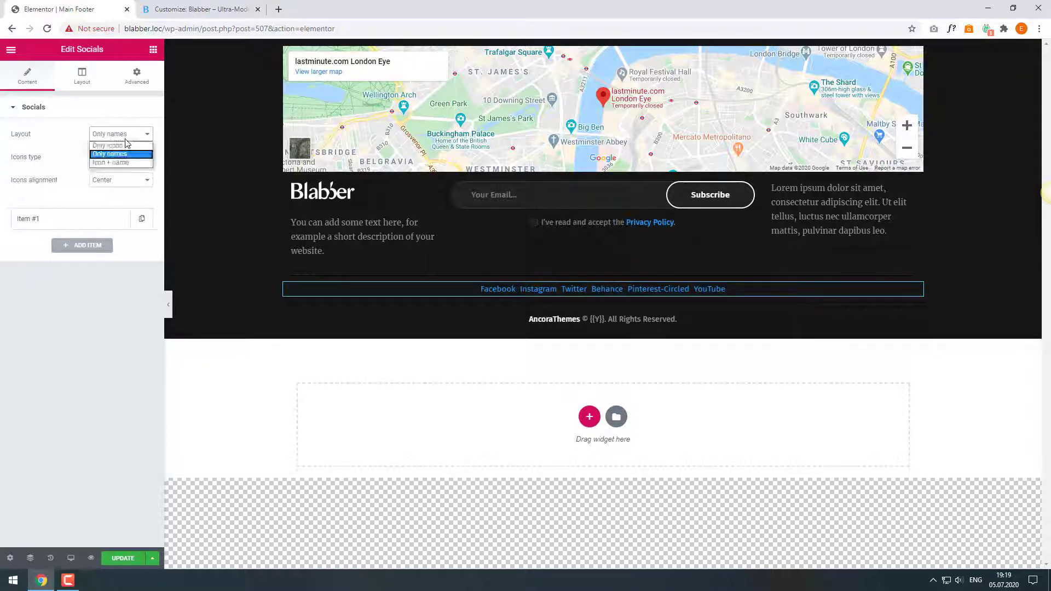
Step: Set the Socials widget Layout to 'Only icons'
click(121, 162)
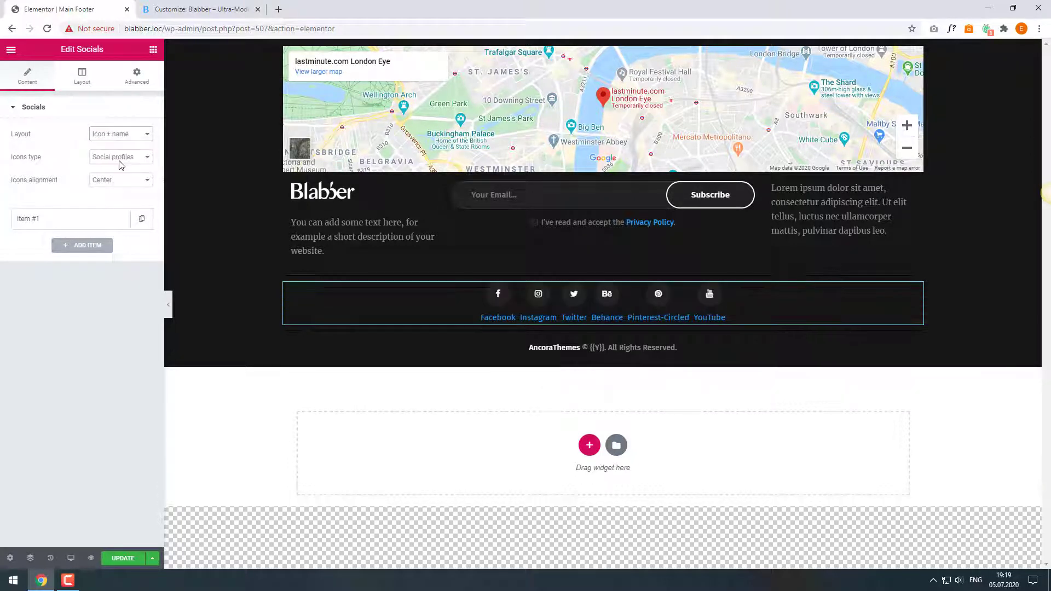
click(120, 134)
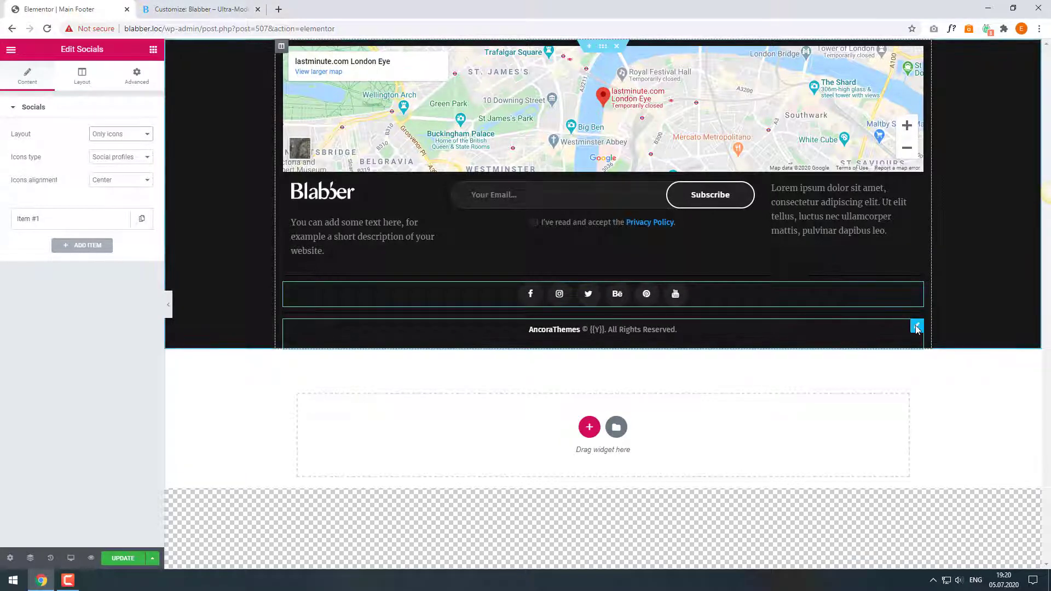
Step: Replace 'AncoraThemes' with 'Blabber' in the copyright text widget
click(602, 329)
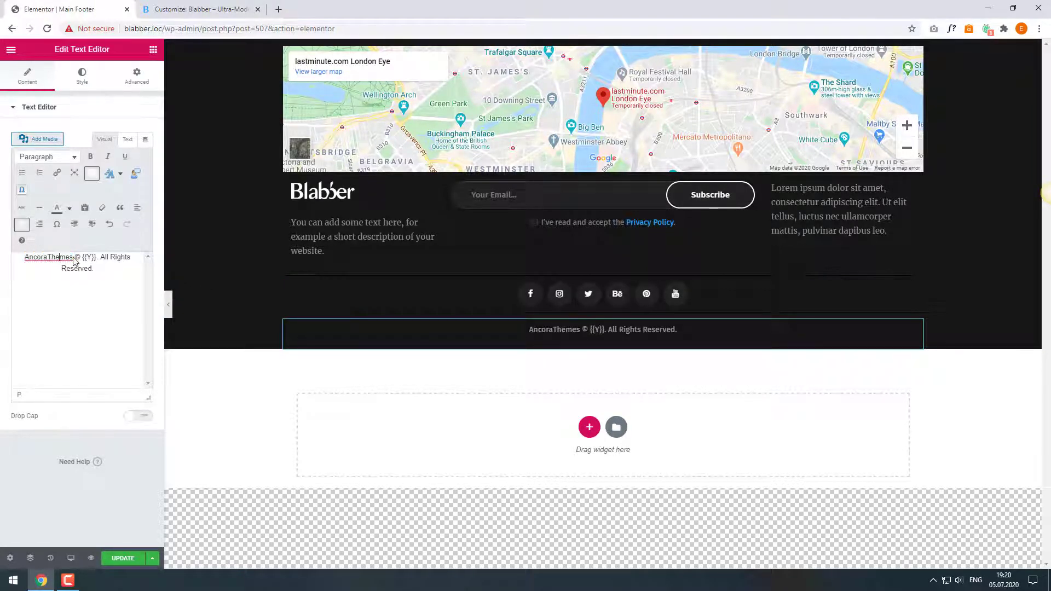
text(Blabber)
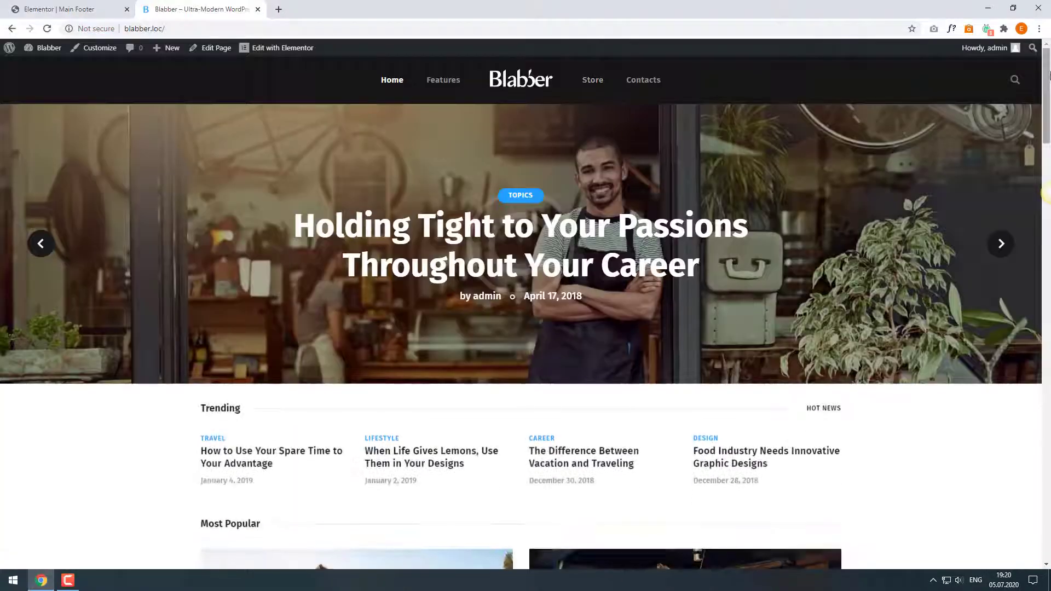
Step: Scroll the live homepage down to the new footer with map, logo and Blabber copyright
scroll(down, 3)
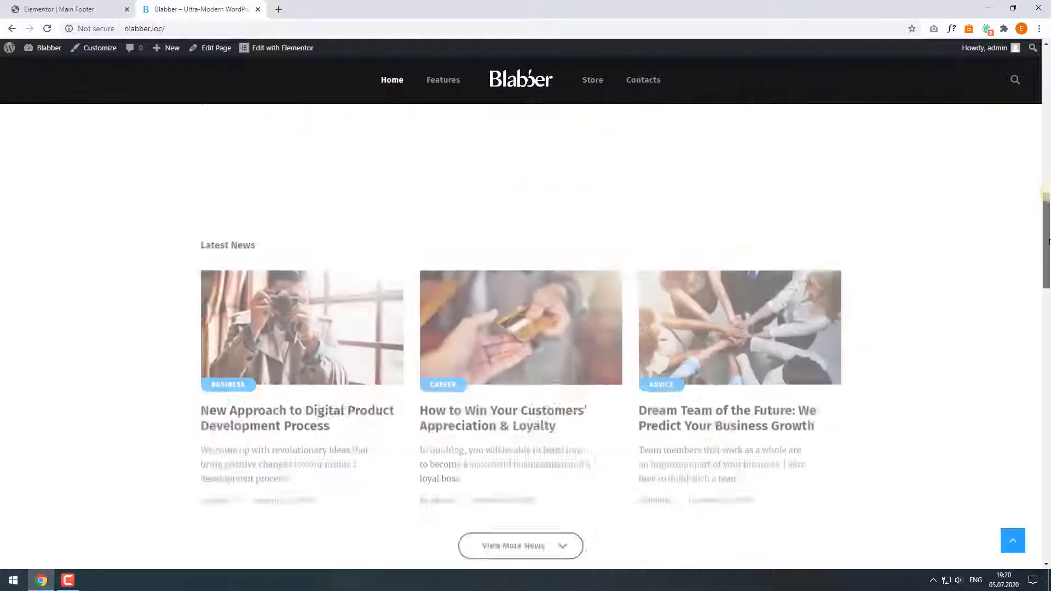
scroll(down, 3)
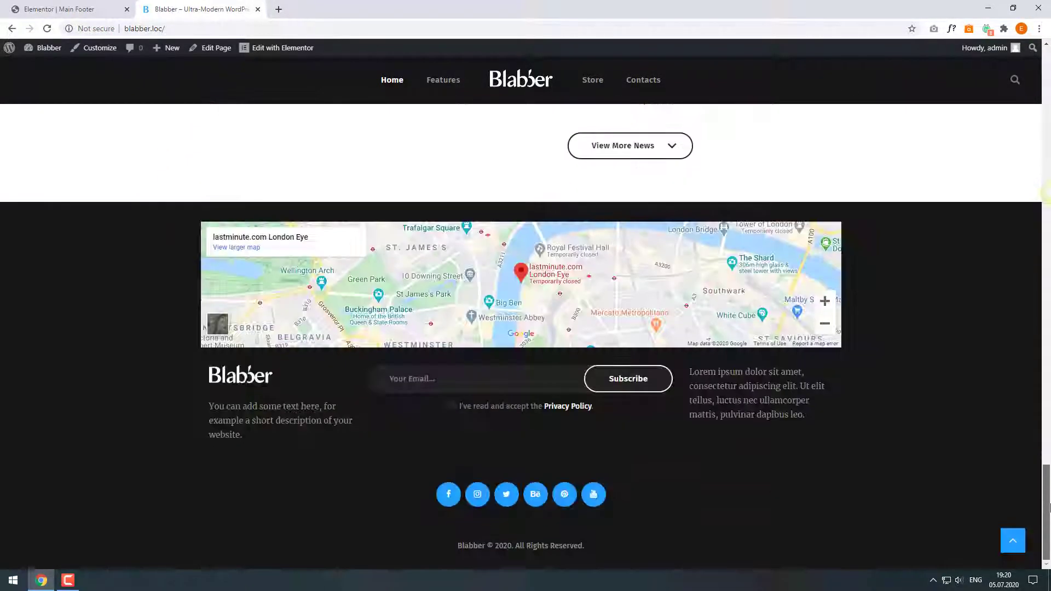